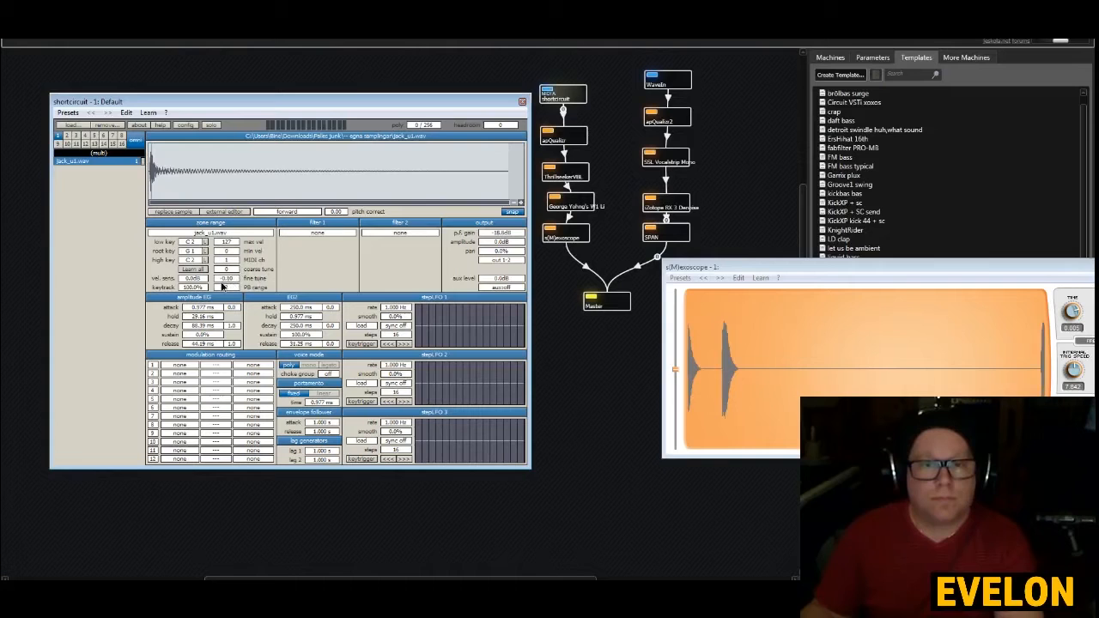
- Set ShortCircuit's Filter 1 to limiter and lengthen the amplitude EG hold and decay
left_click(327, 233)
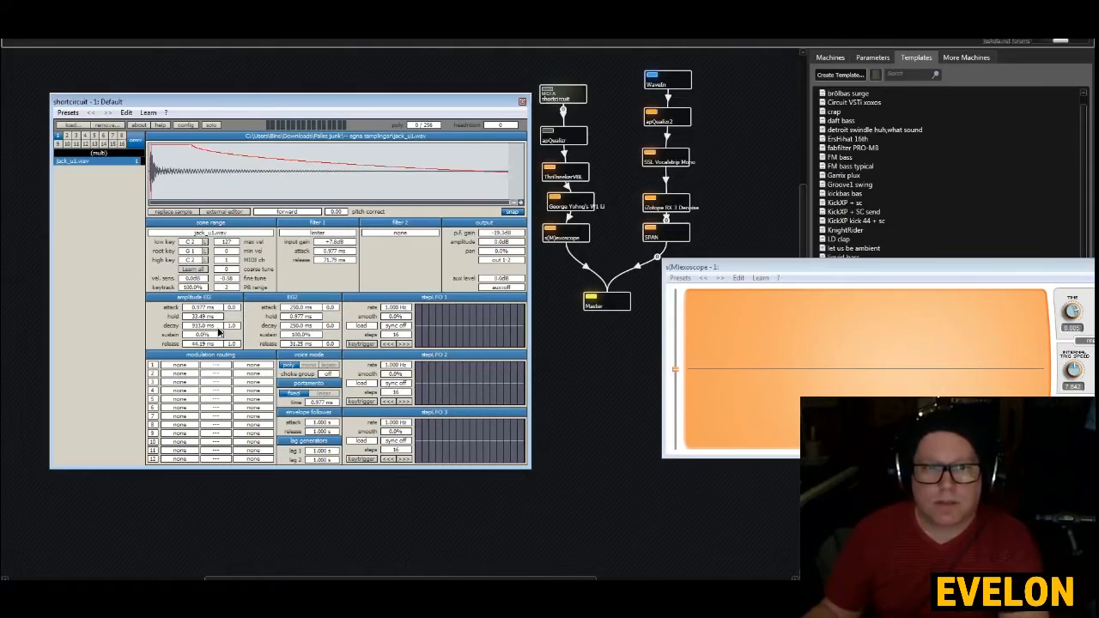
left_click(522, 103)
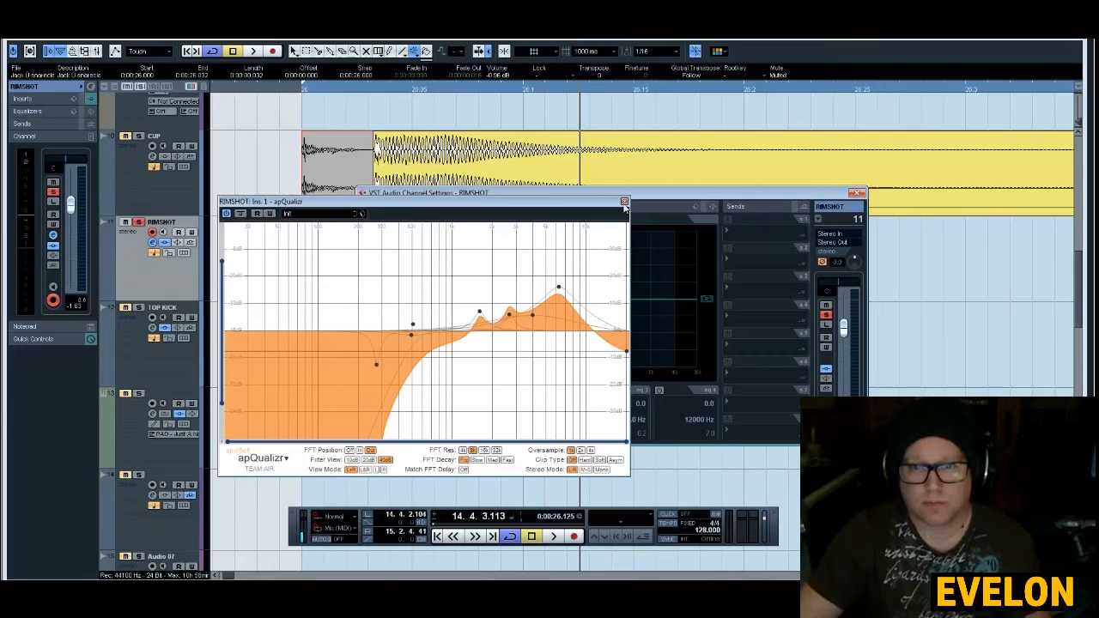
- Close the RIMSHOT channel's apQualizr EQ window after the high-pass and mid boosts
left_click(625, 202)
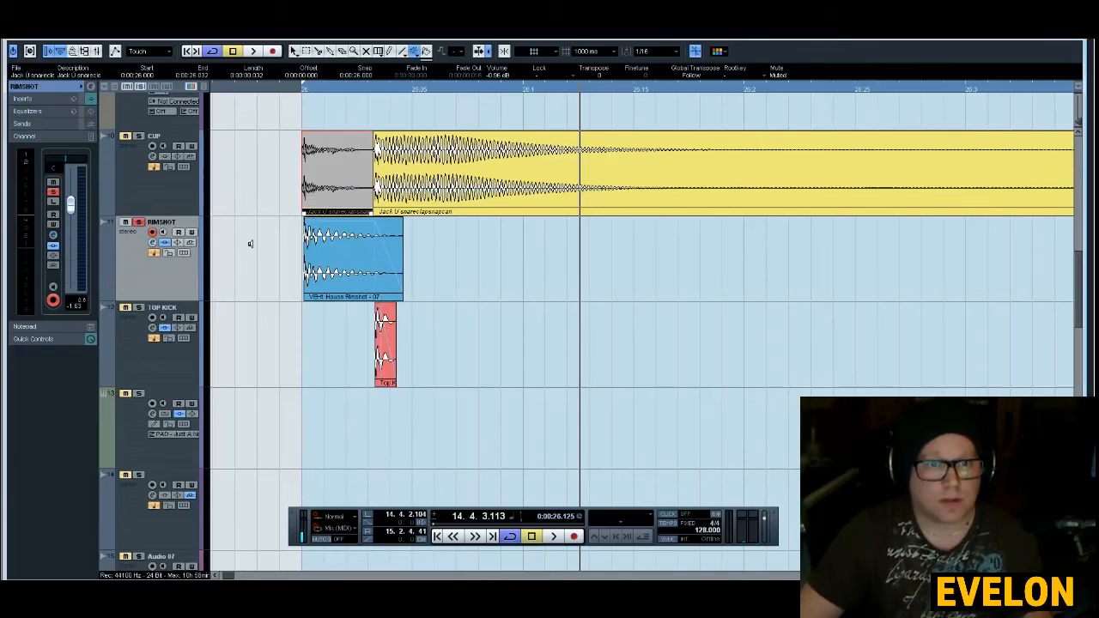